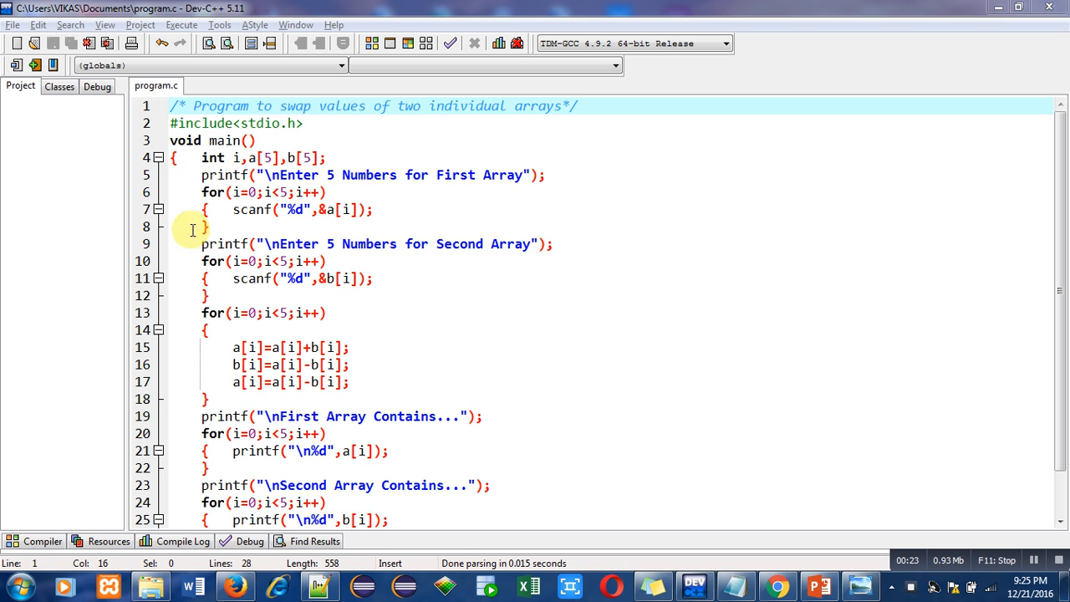
mouse_move(192, 179)
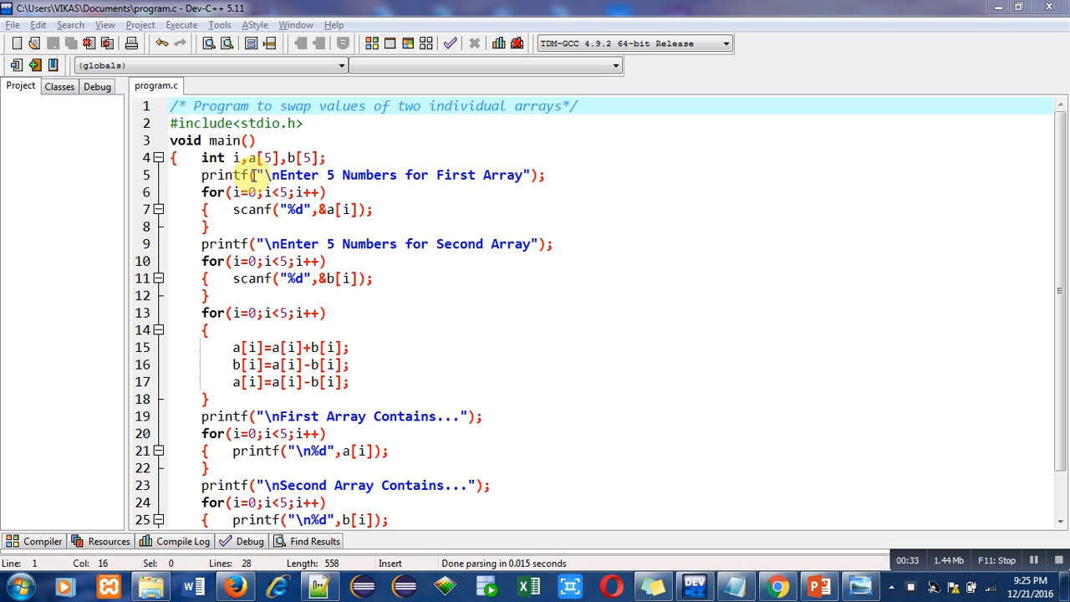
mouse_move(421, 176)
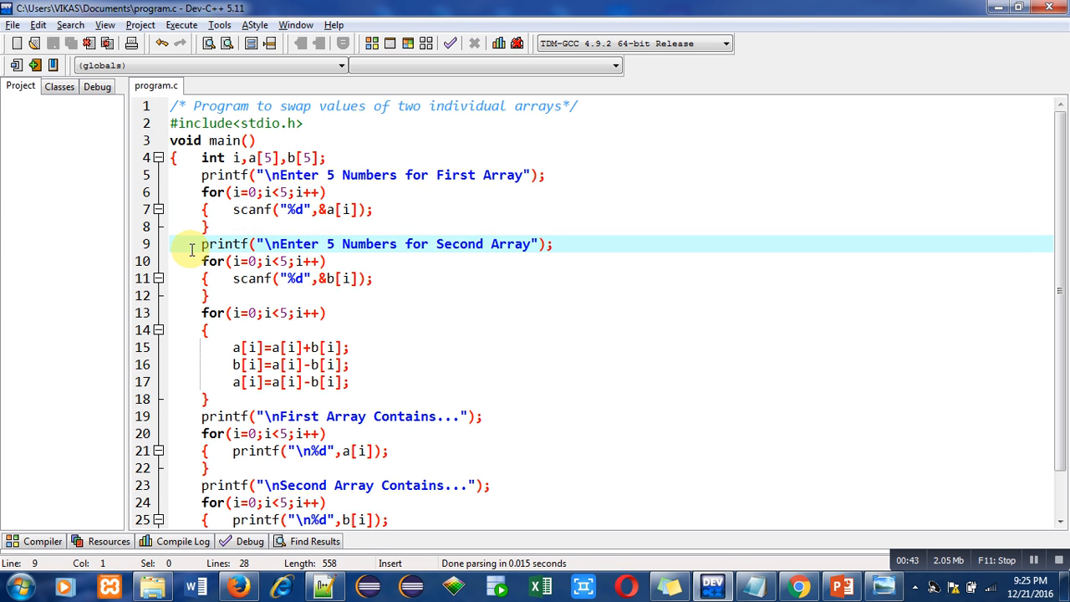
mouse_move(382, 244)
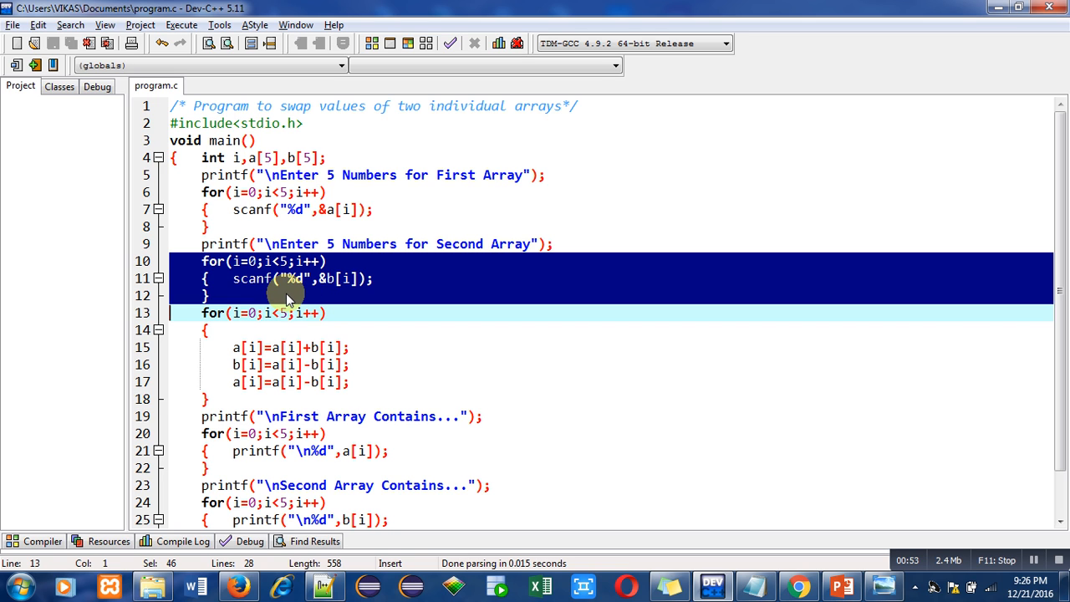
Review the source lines of the array-swap program in the editor.
click(201, 313)
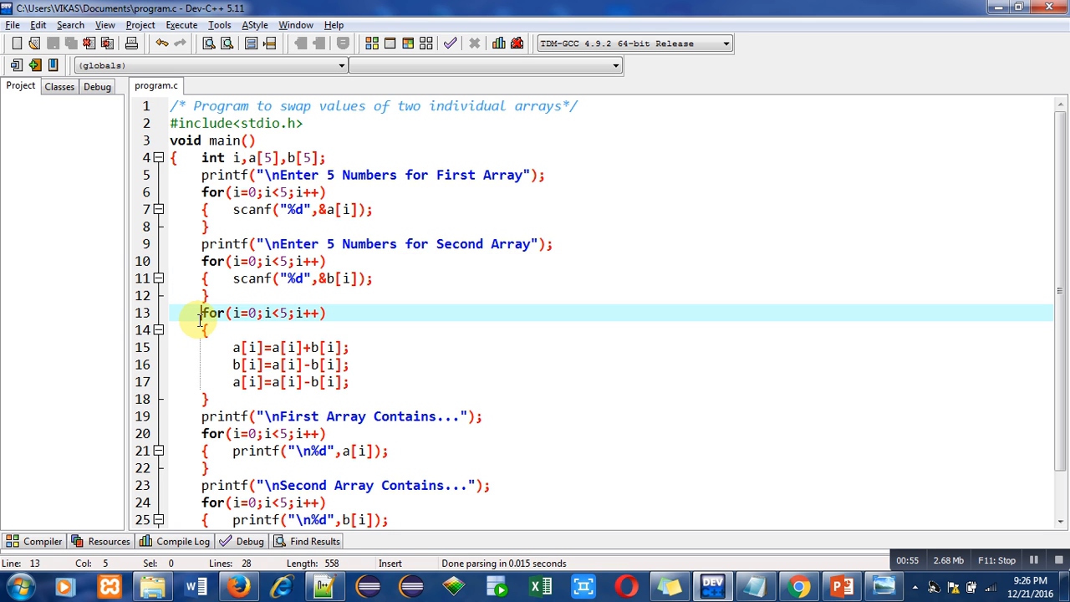
mouse_move(200, 369)
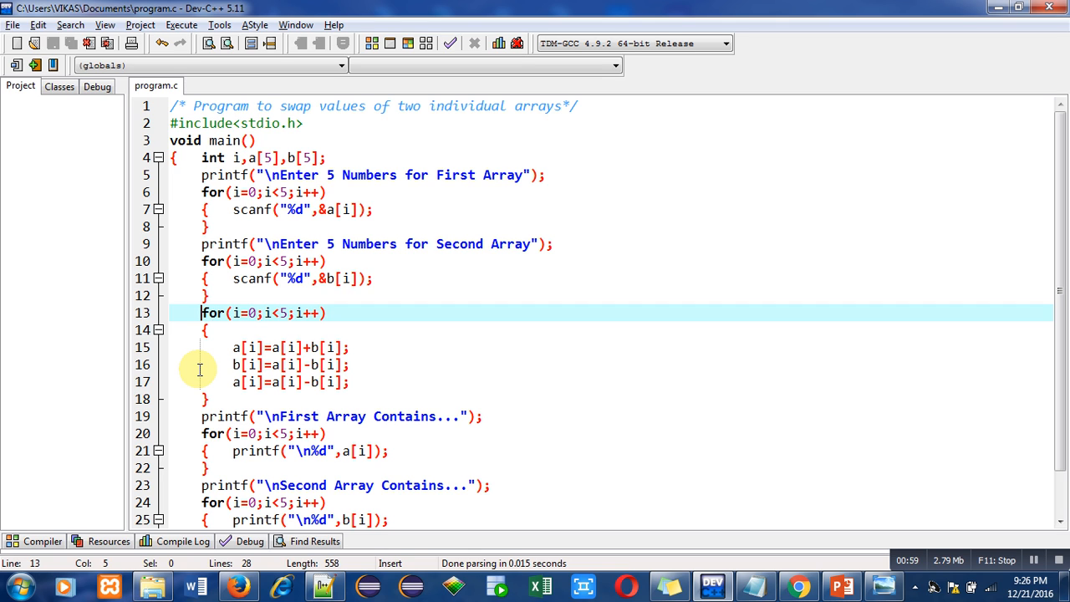
mouse_move(267, 333)
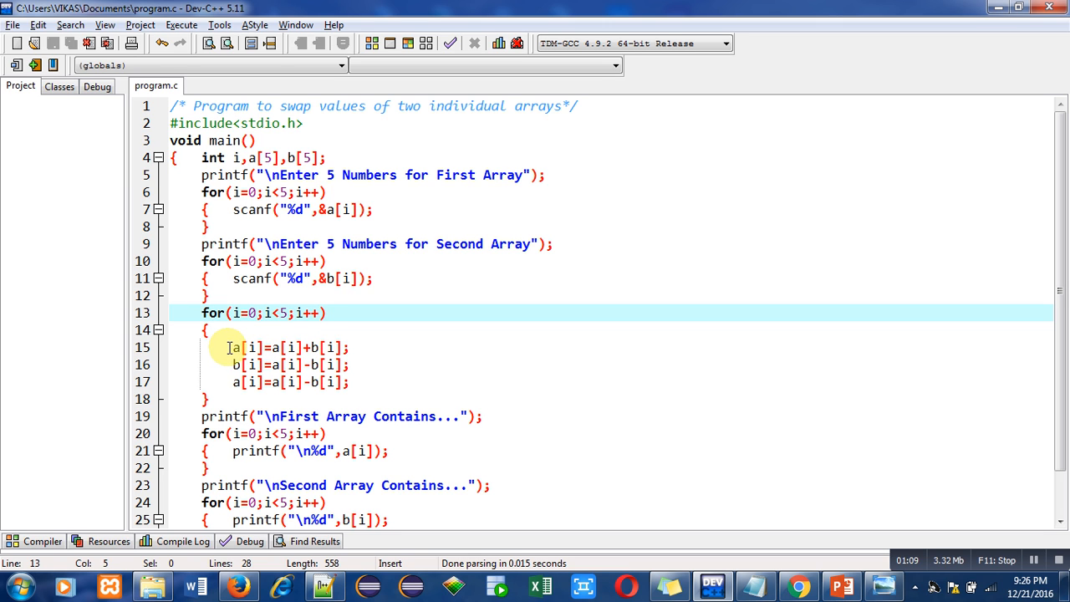
mouse_move(321, 353)
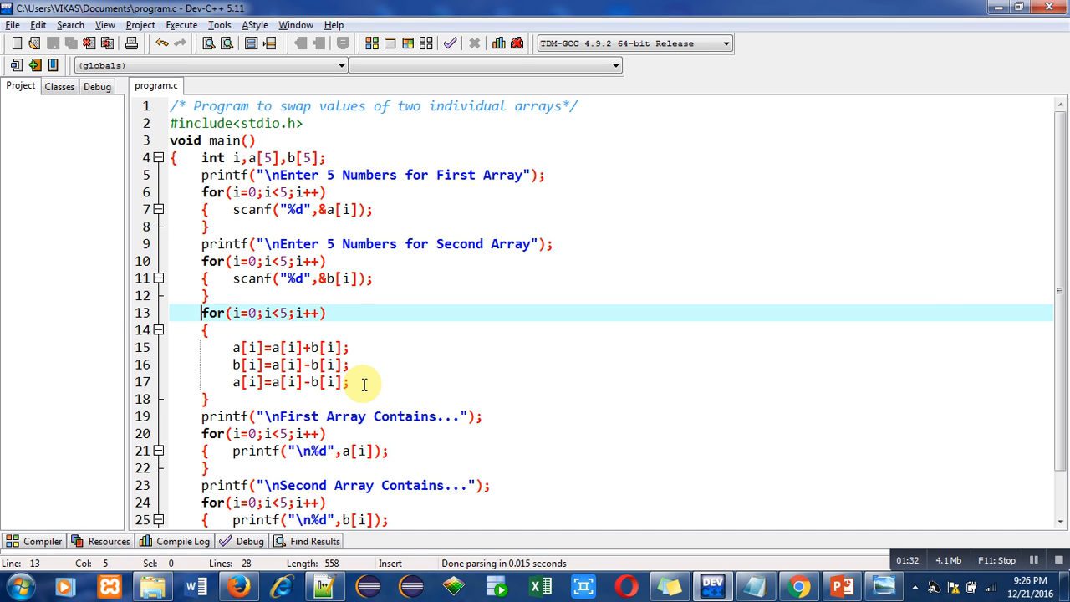
mouse_move(304, 327)
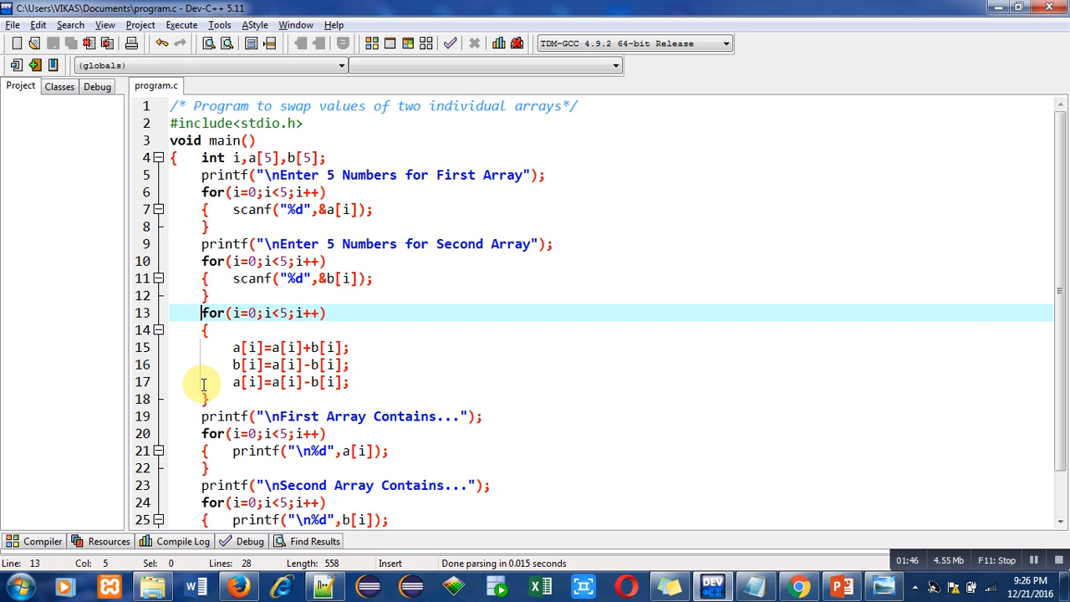
click(189, 416)
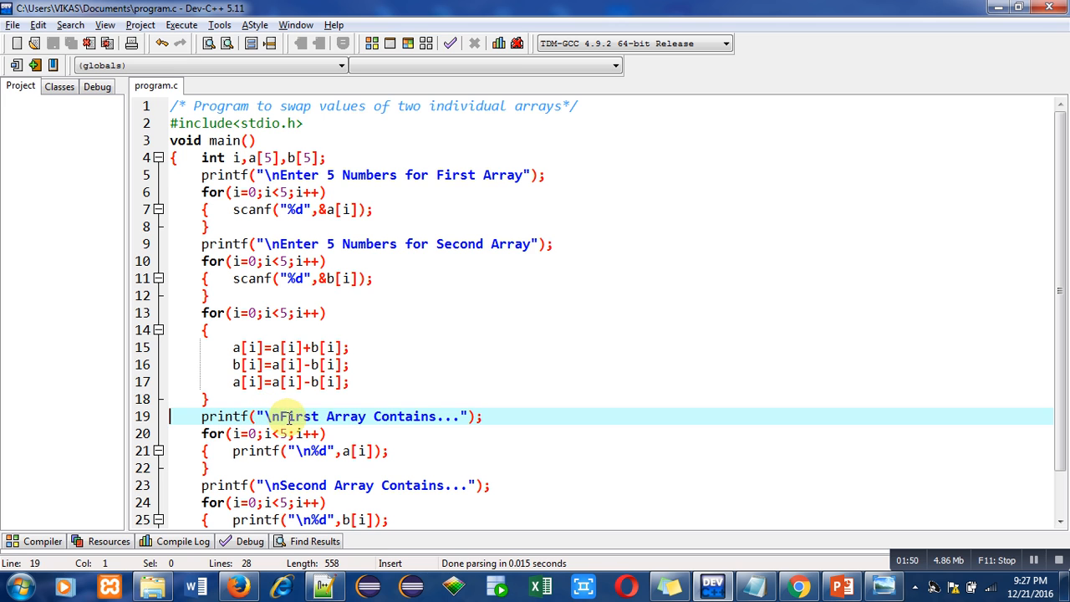
mouse_move(189, 438)
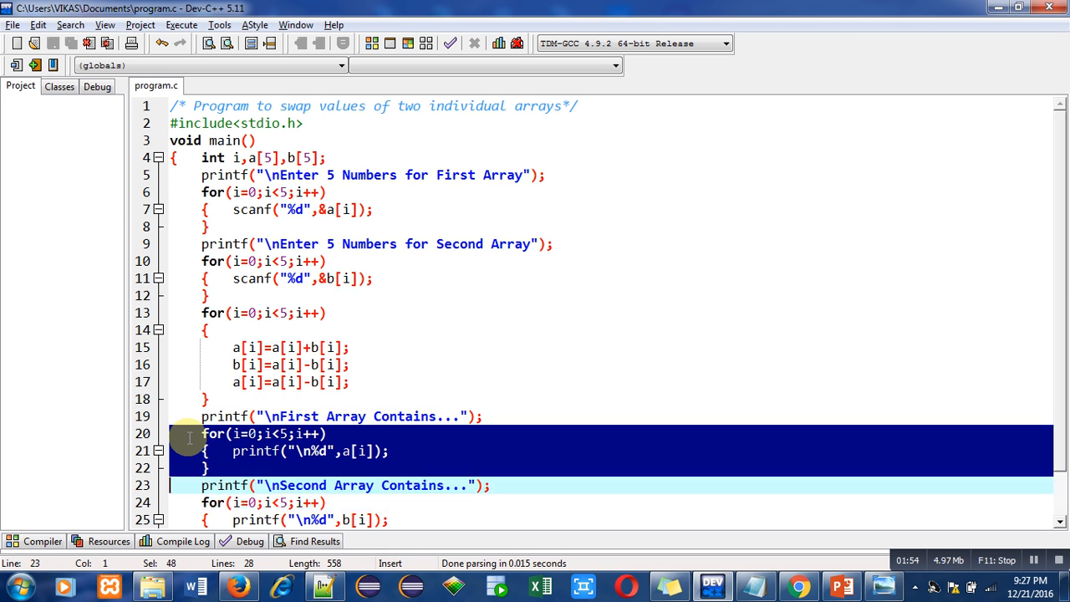
mouse_move(351, 460)
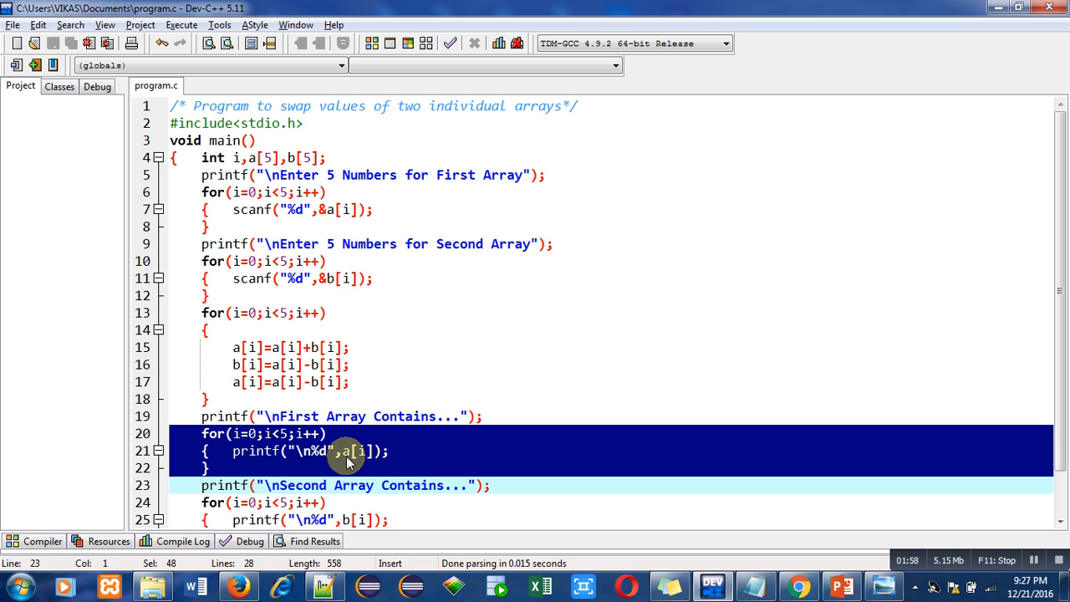
click(200, 485)
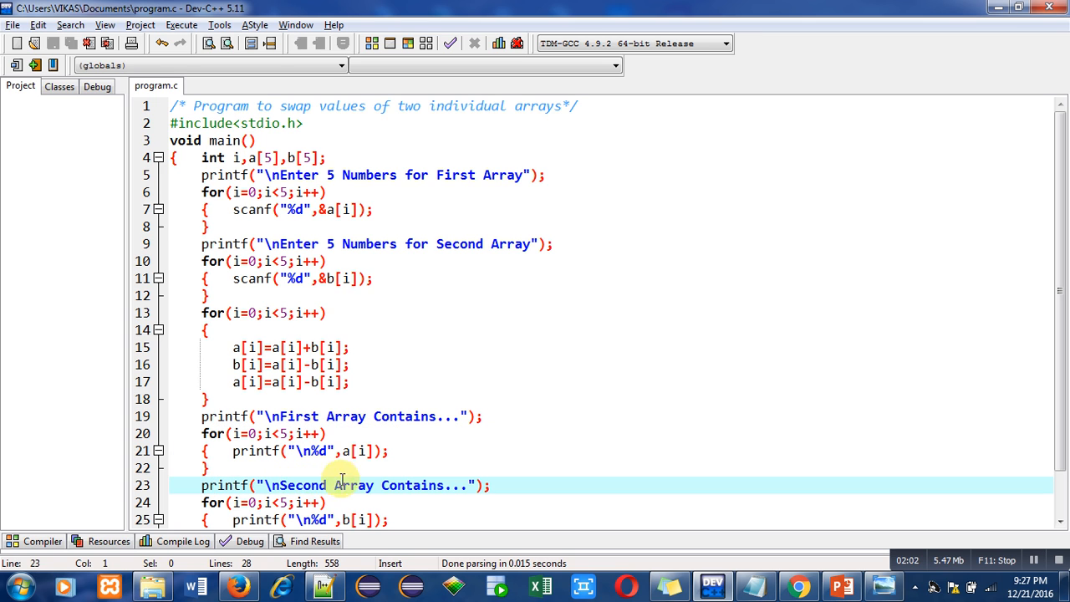
click(190, 502)
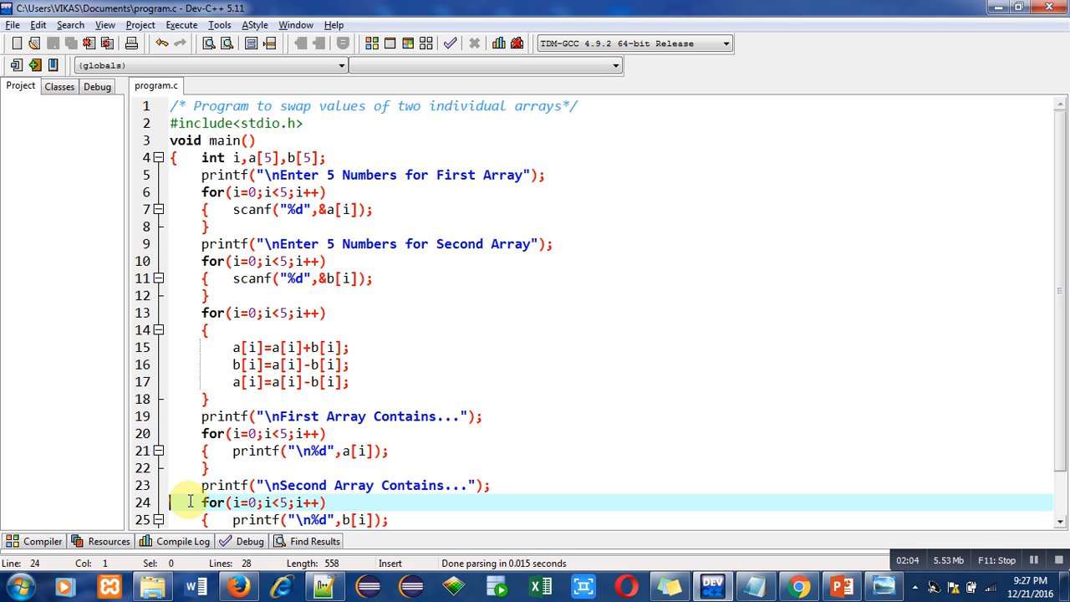
scroll(down, 3)
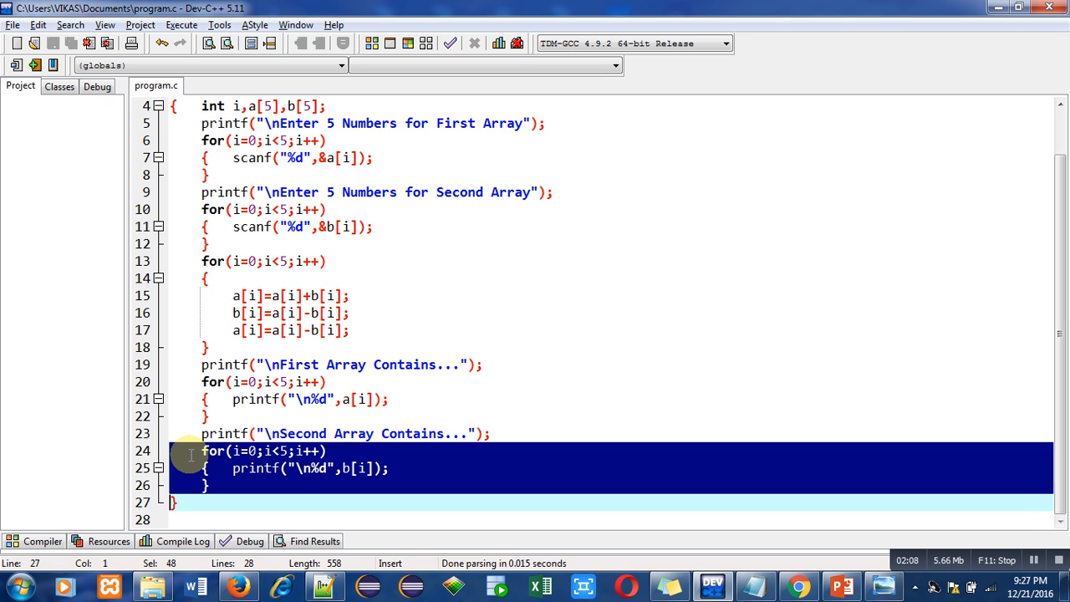
mouse_move(344, 482)
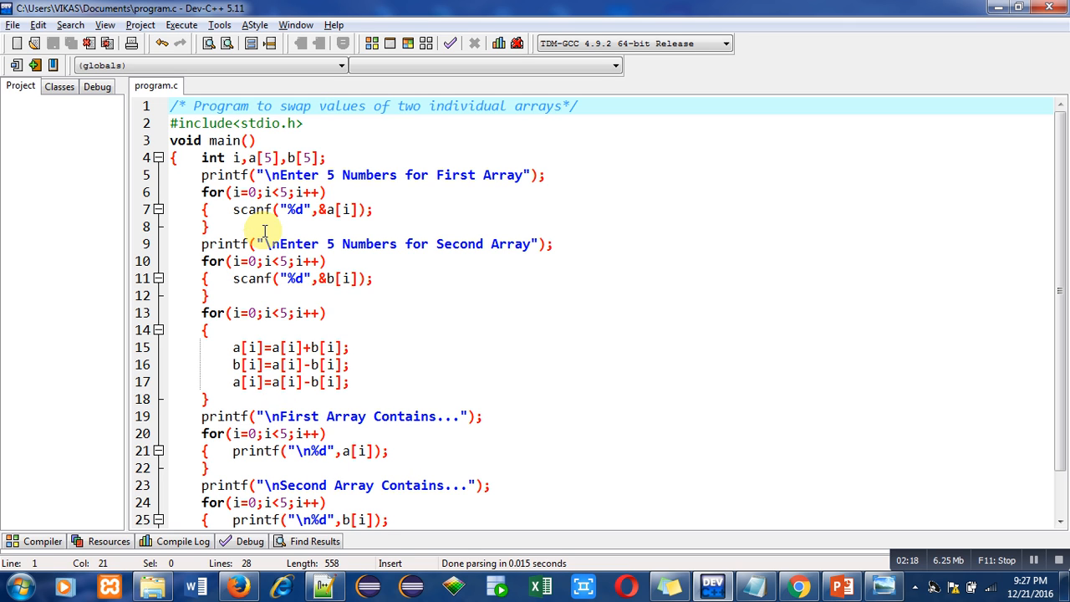
mouse_move(274, 278)
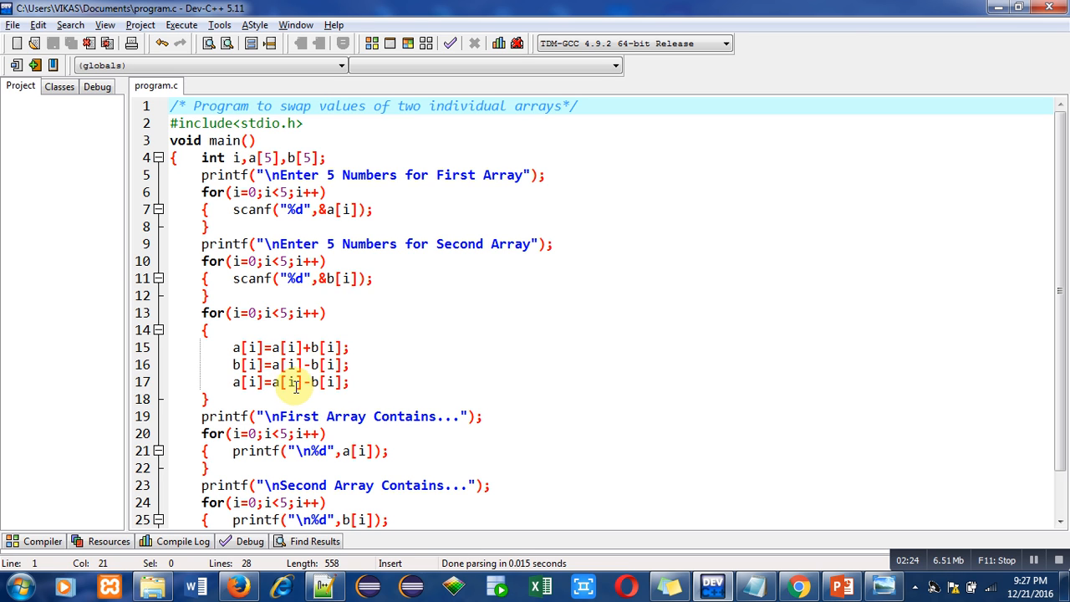
mouse_move(394, 462)
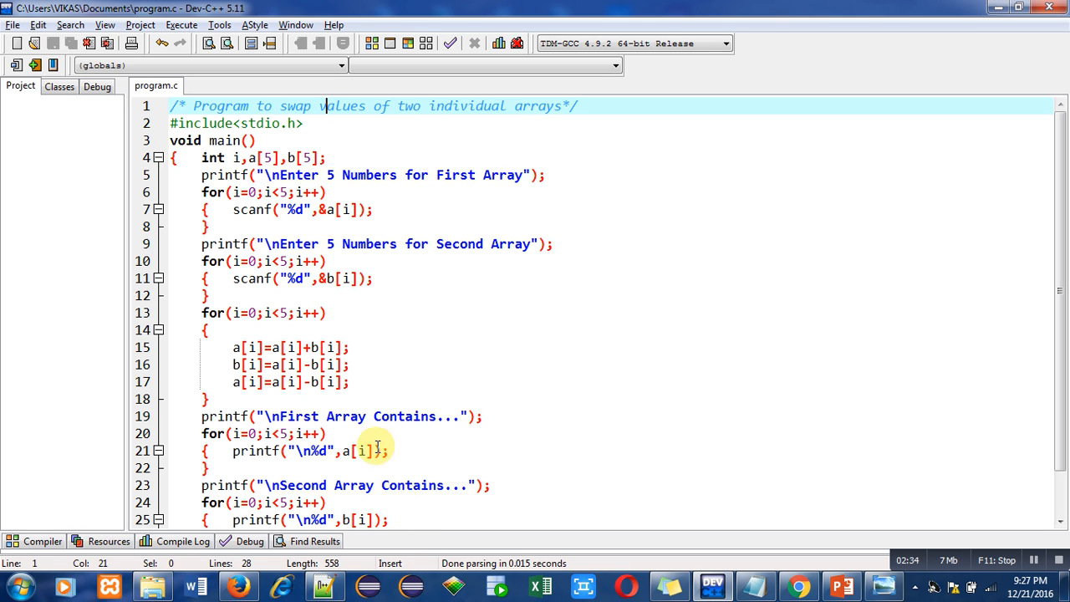
Bring up the Execute menu with the compile and run commands.
click(181, 25)
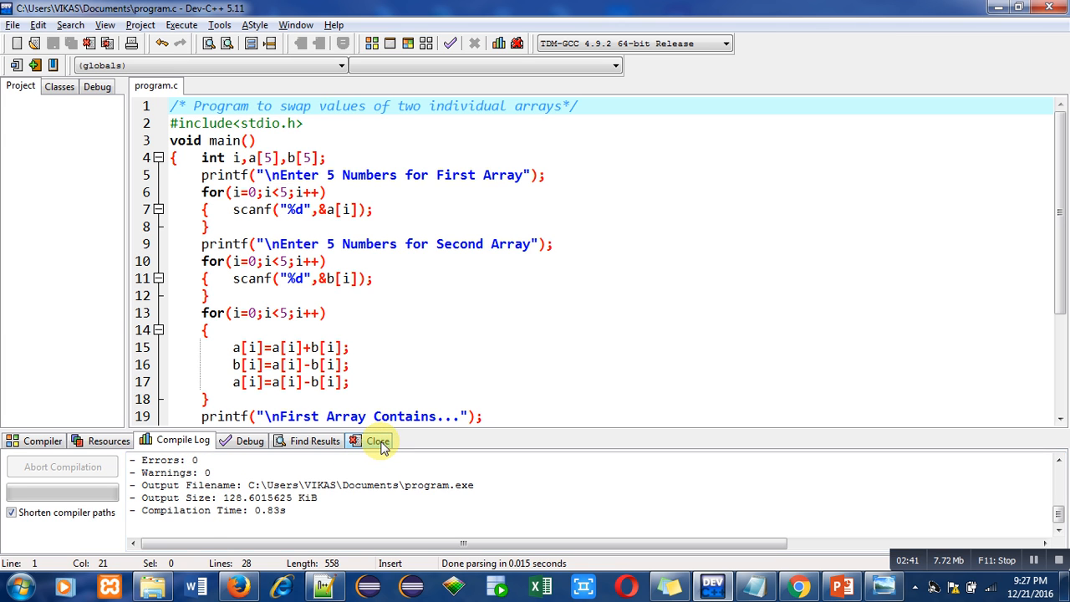
click(181, 25)
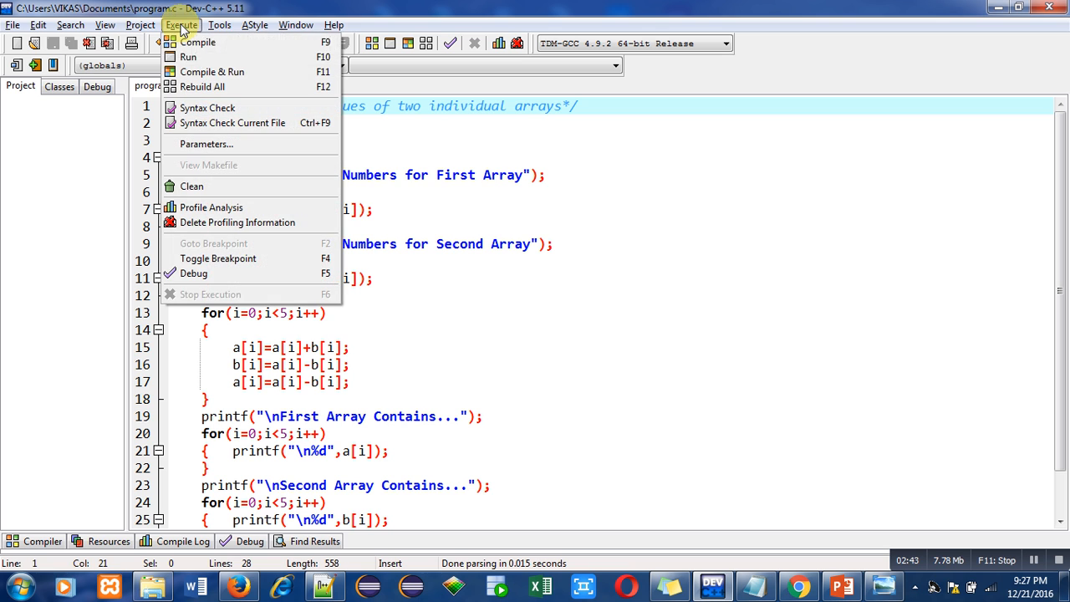
Run the program, enter 1s for the first array and 4s for the second, then close the console.
click(211, 70)
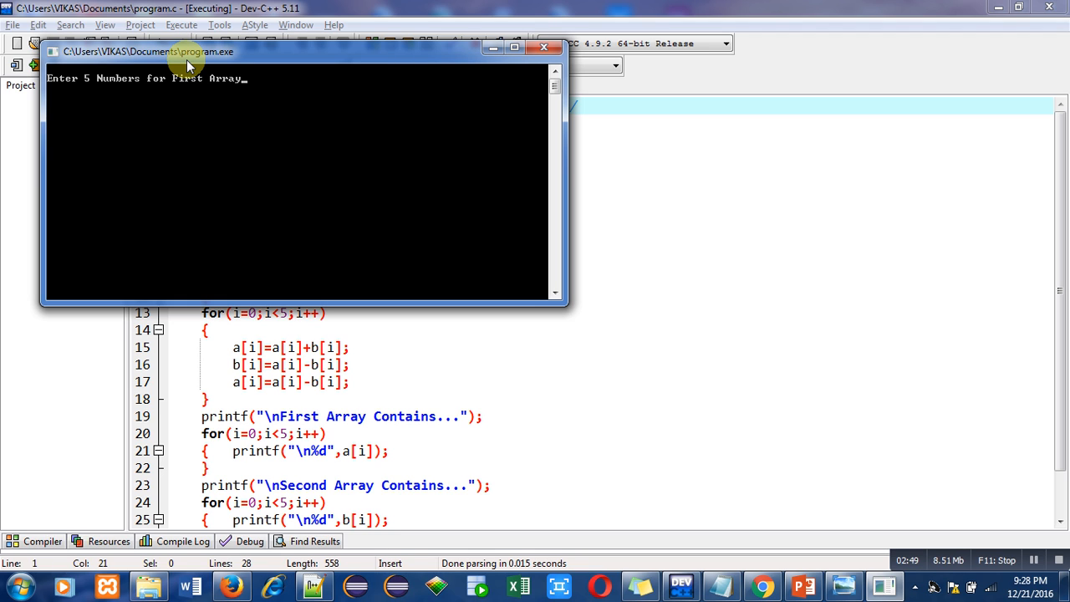
text(1)
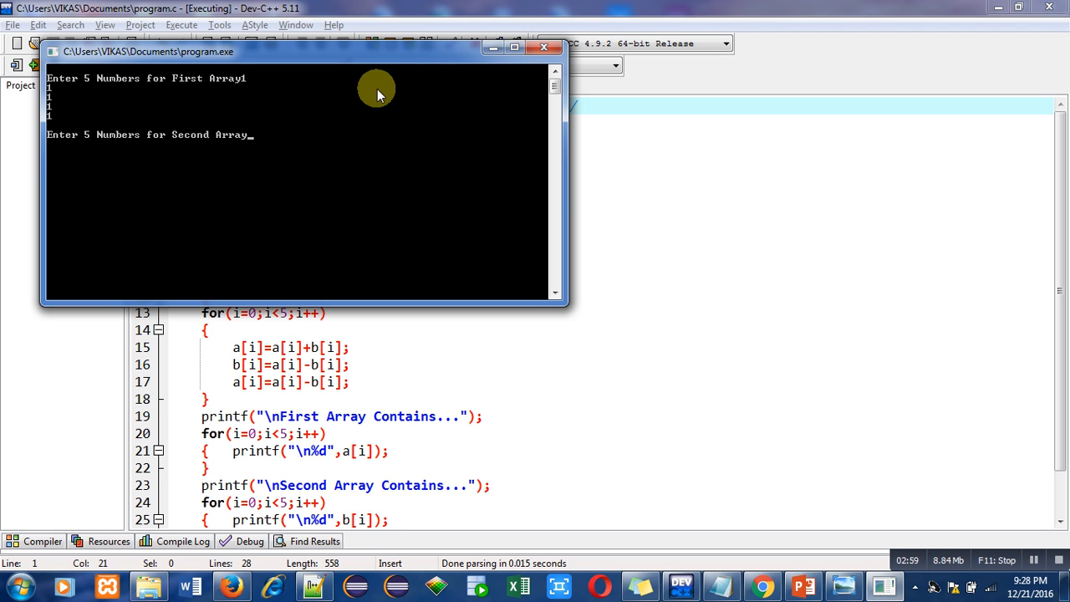
text(4)
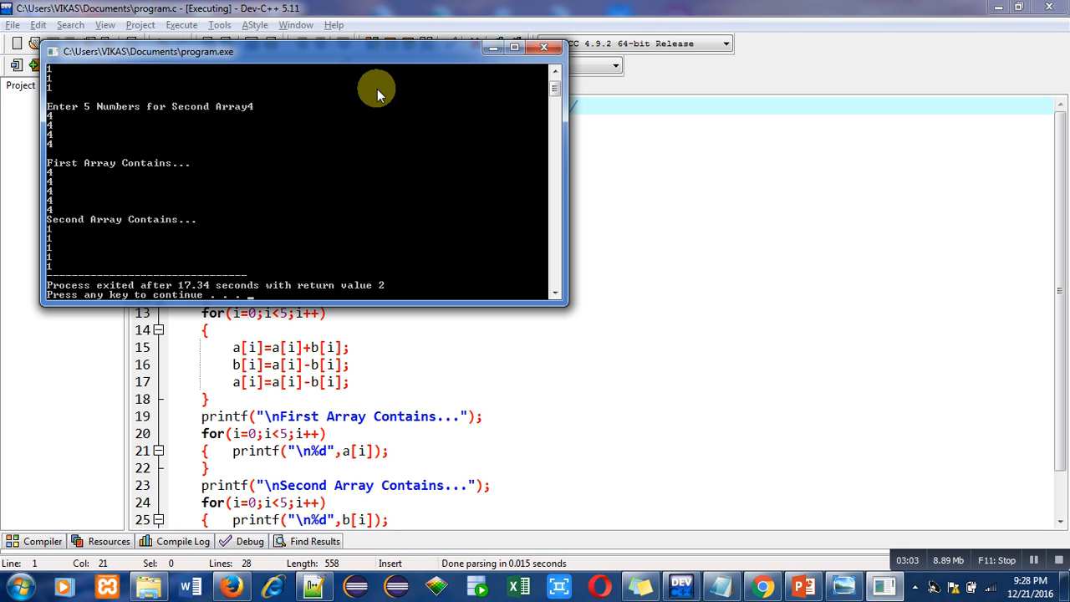
mouse_move(59, 70)
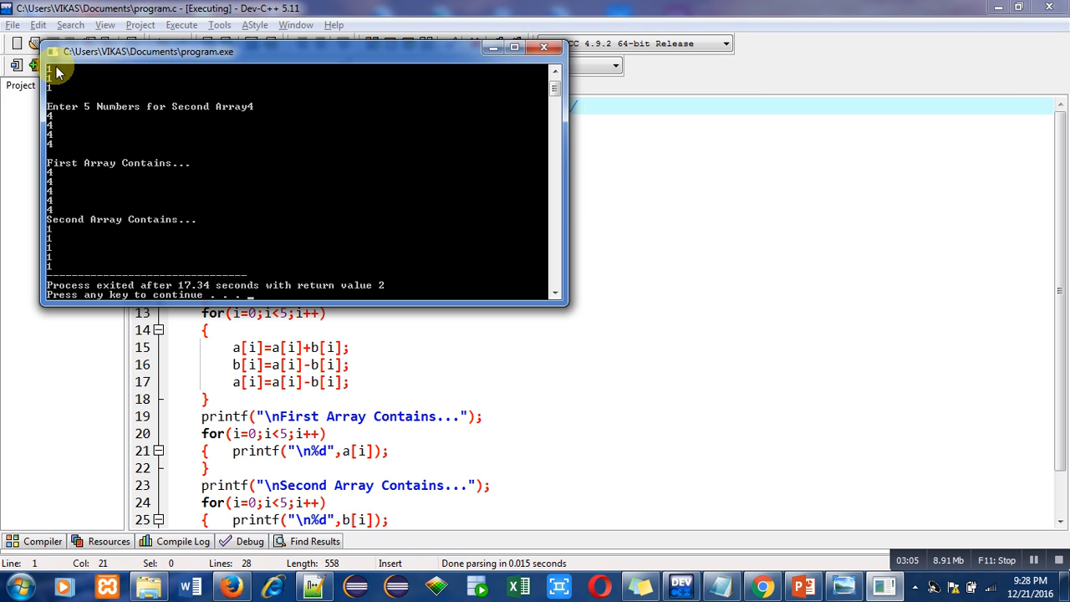
mouse_move(58, 120)
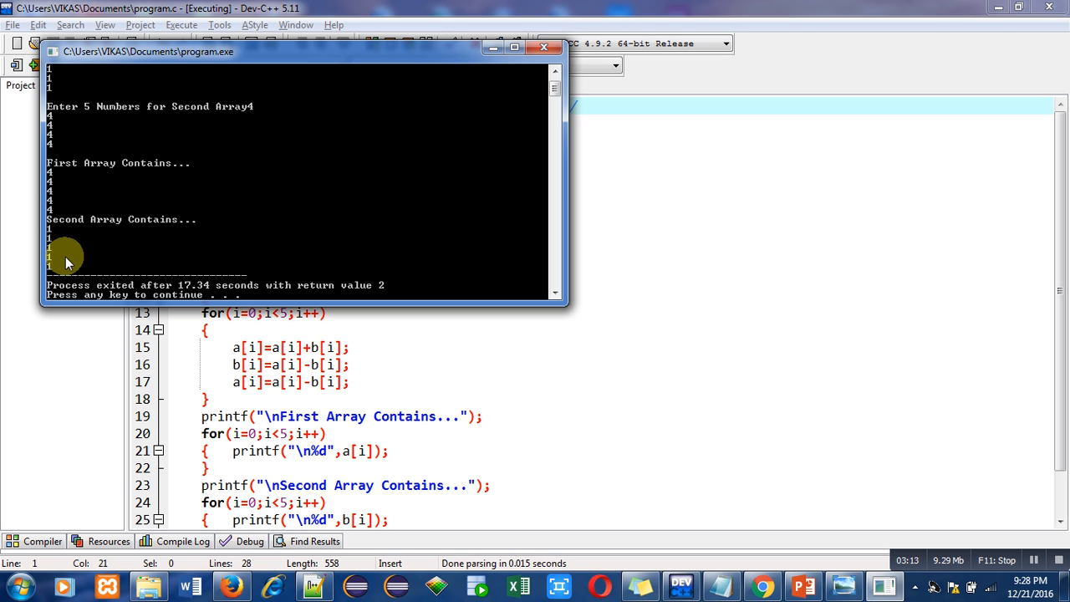
click(543, 47)
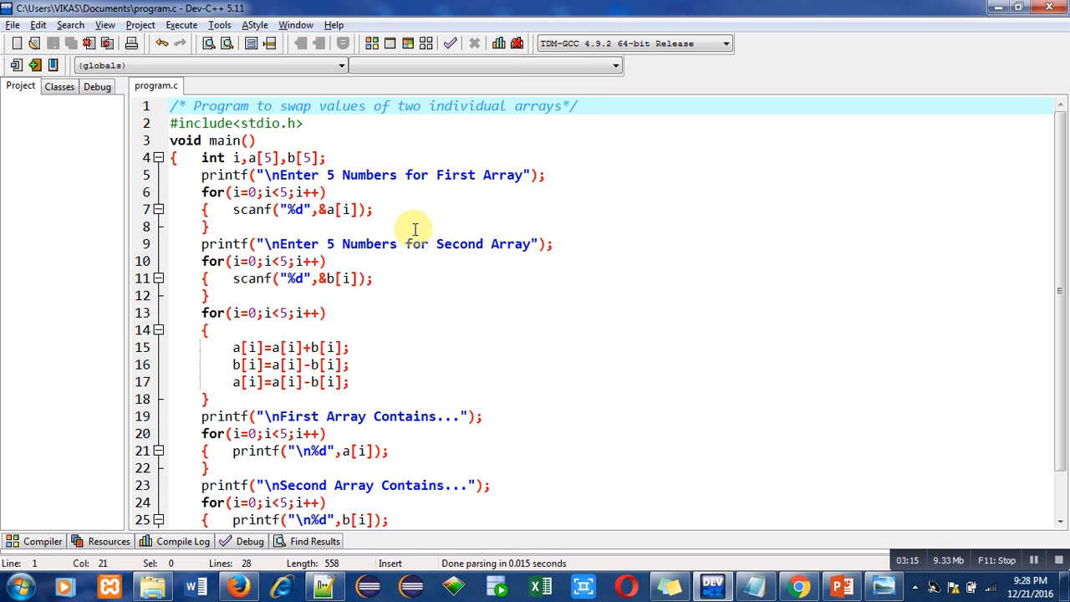
mouse_move(489, 351)
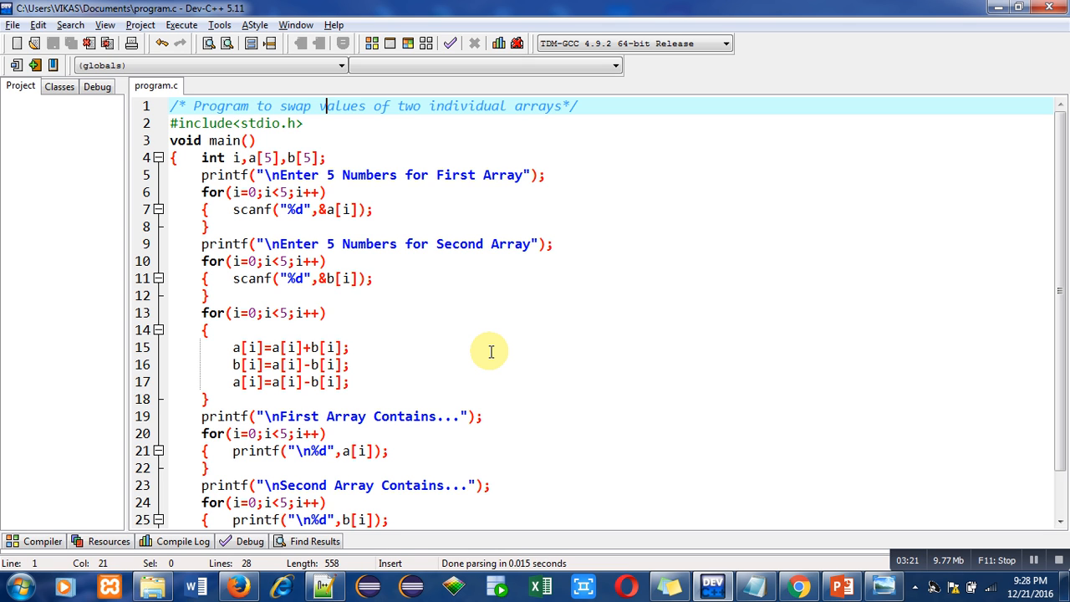
mouse_move(728, 505)
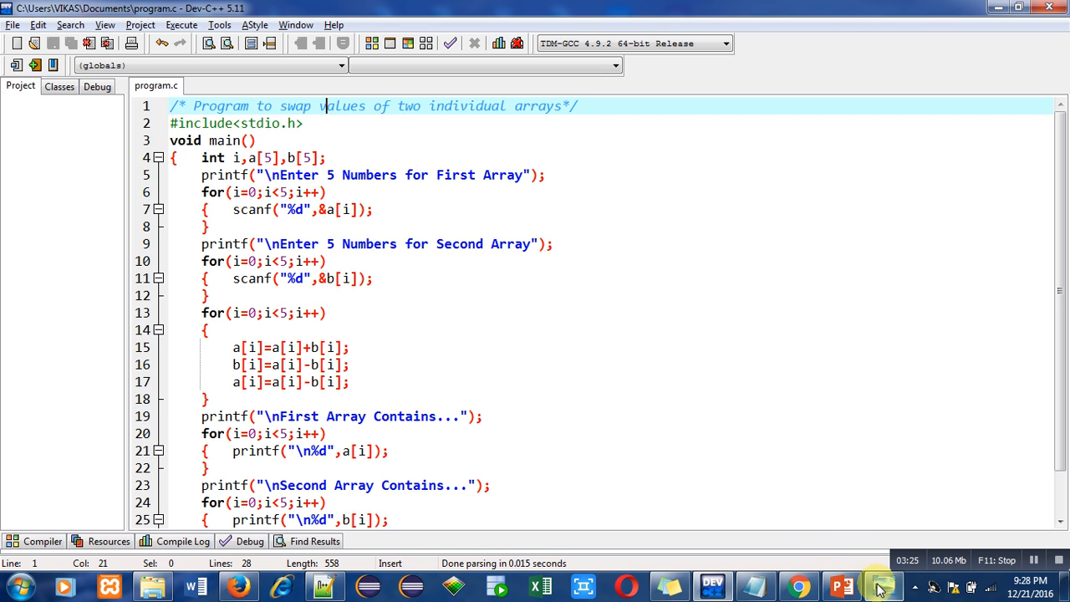
Display info.png with the author's company, contacts, websites and books.
click(879, 585)
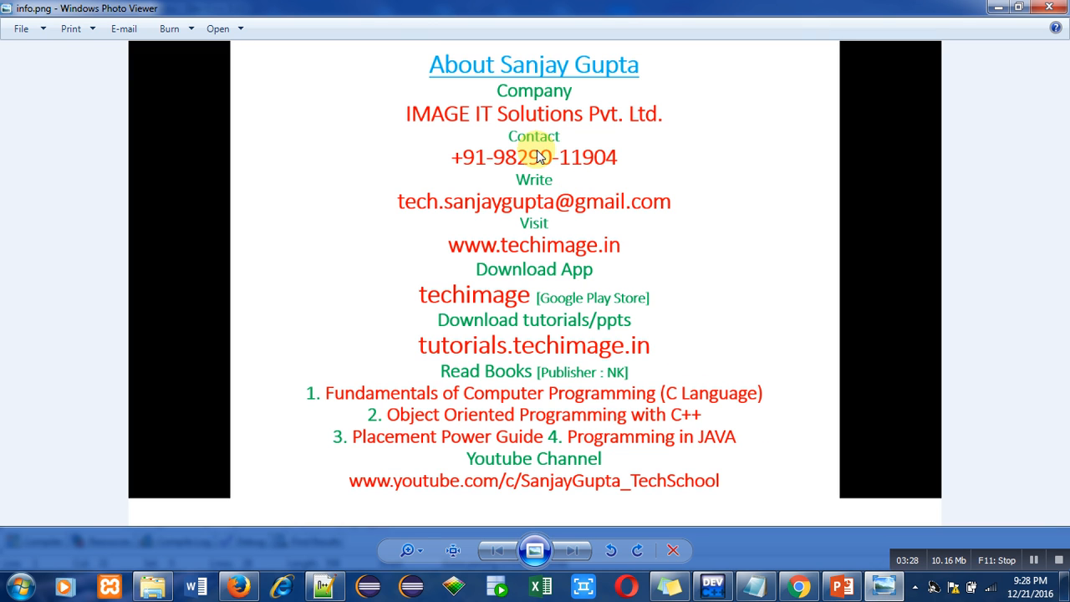
mouse_move(538, 236)
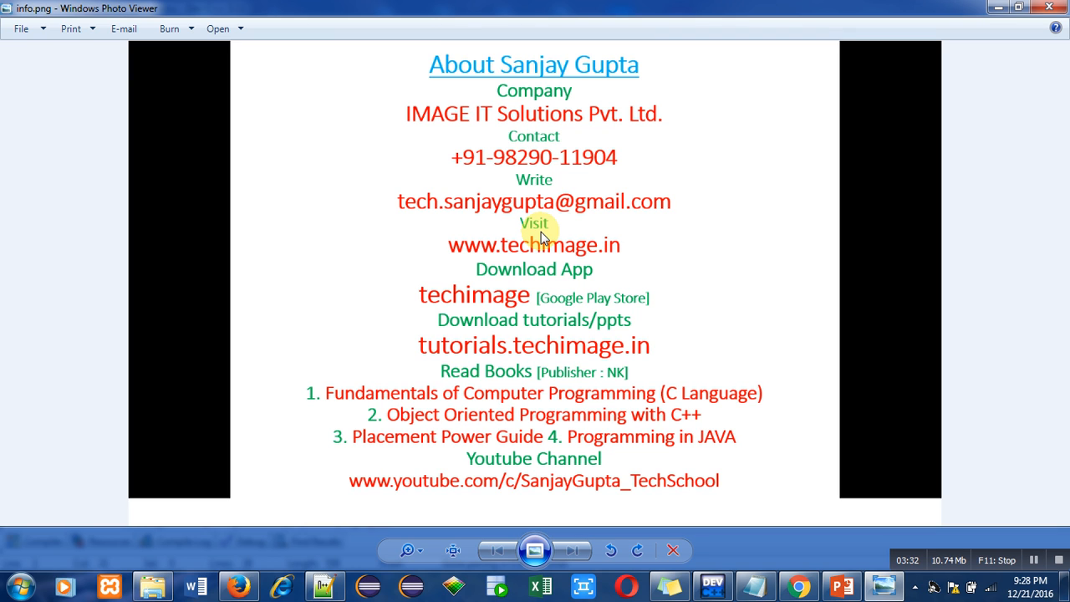
mouse_move(468, 297)
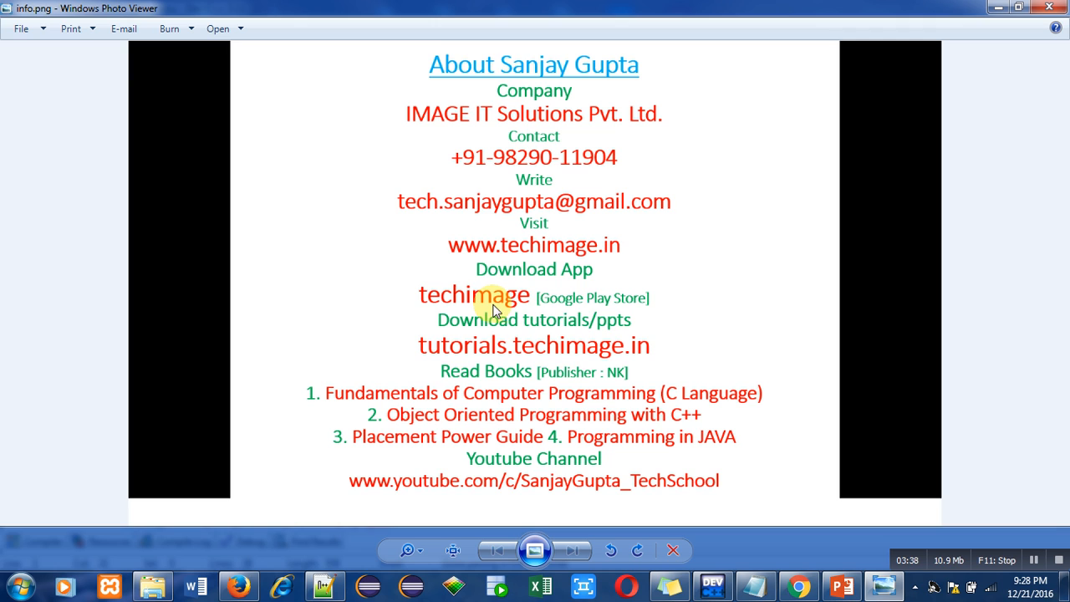
mouse_move(567, 316)
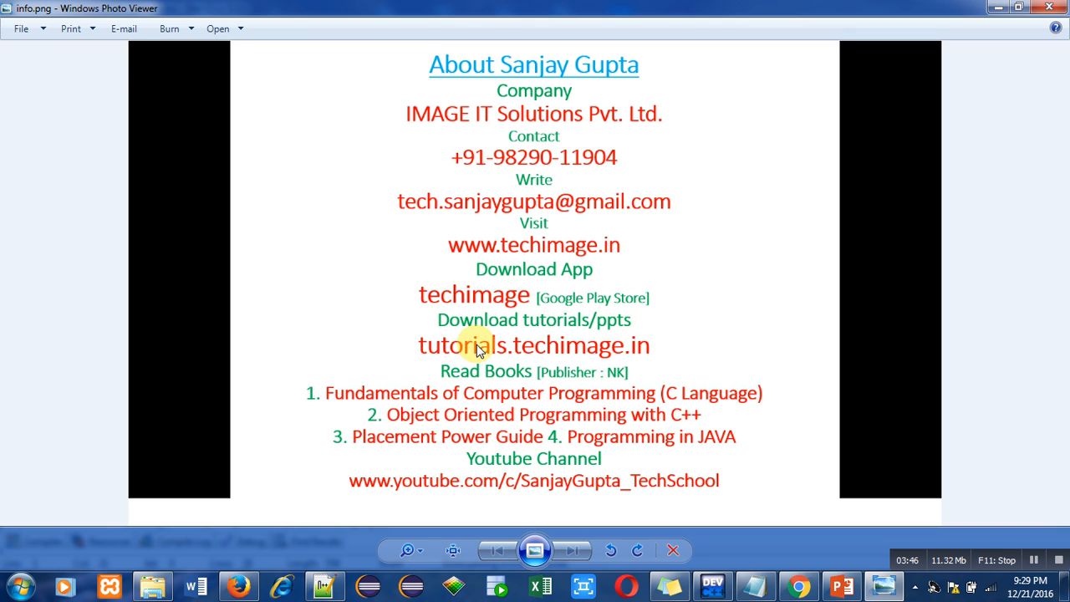
mouse_move(501, 364)
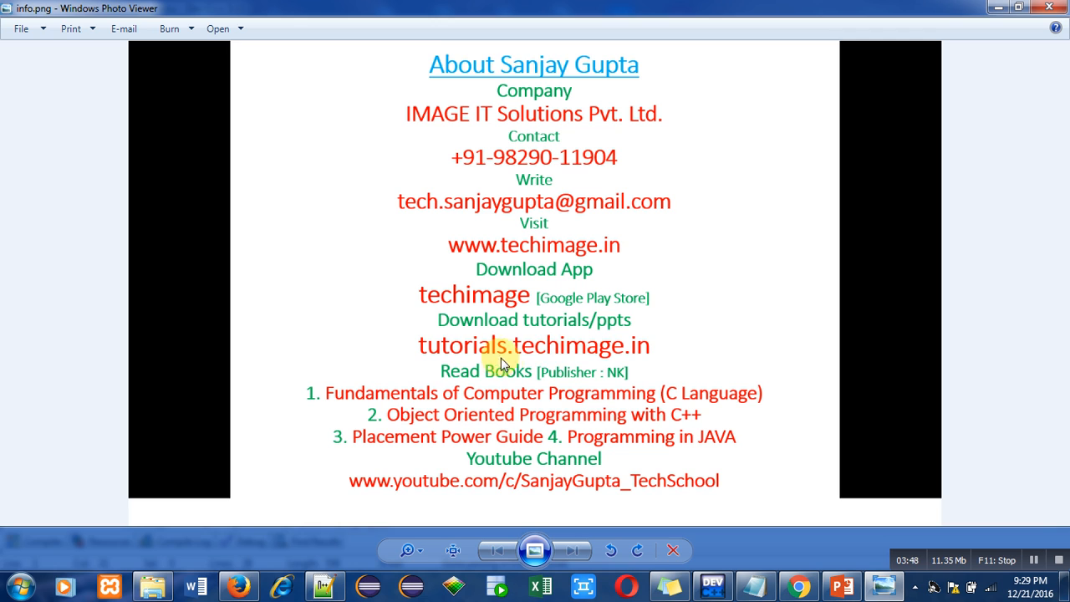
mouse_move(650, 364)
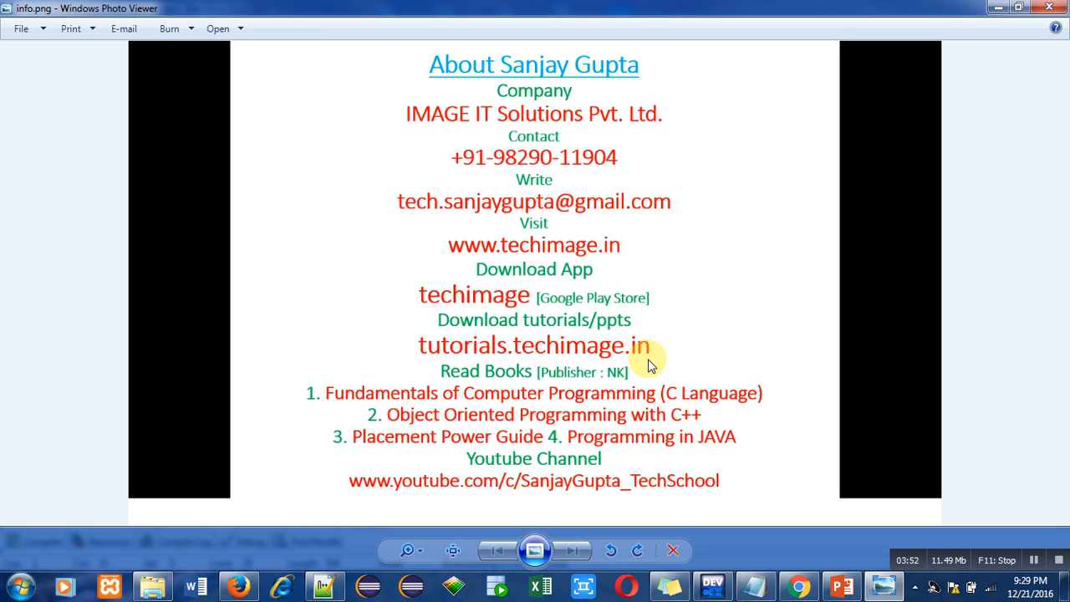
mouse_move(585, 428)
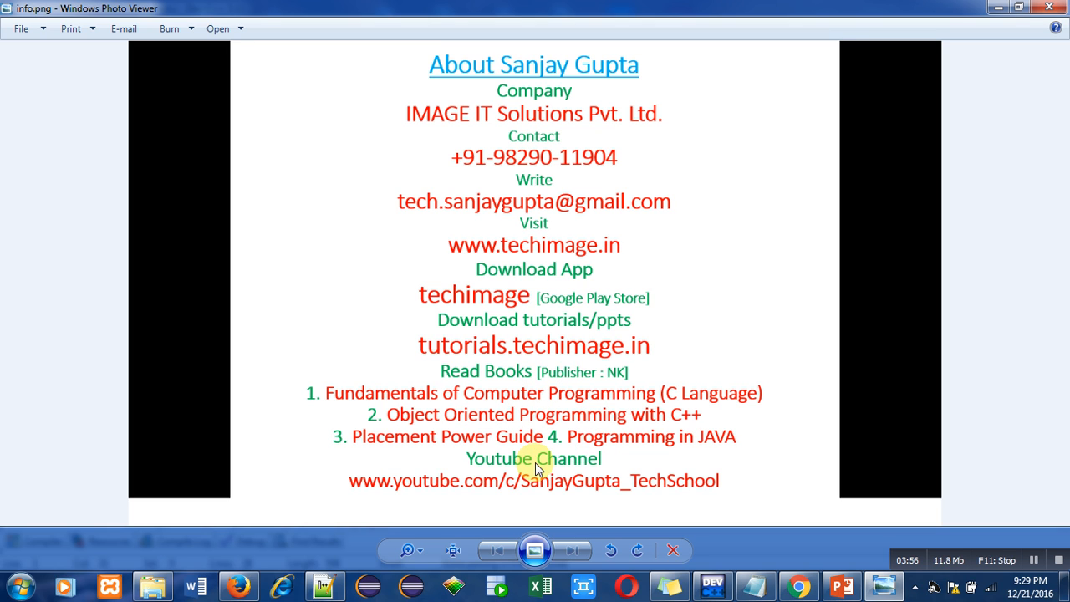
mouse_move(565, 501)
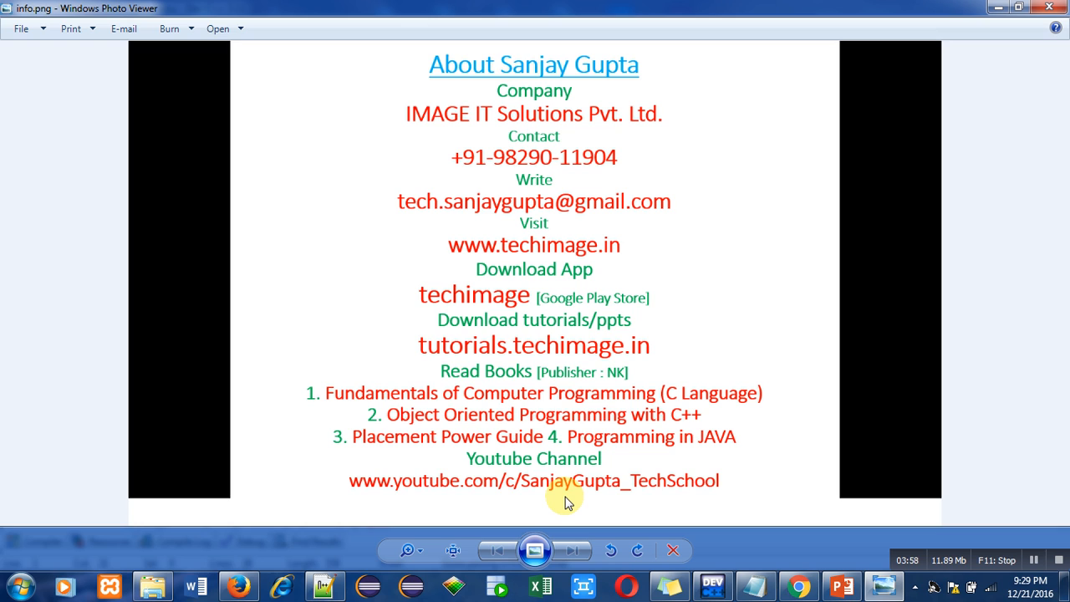